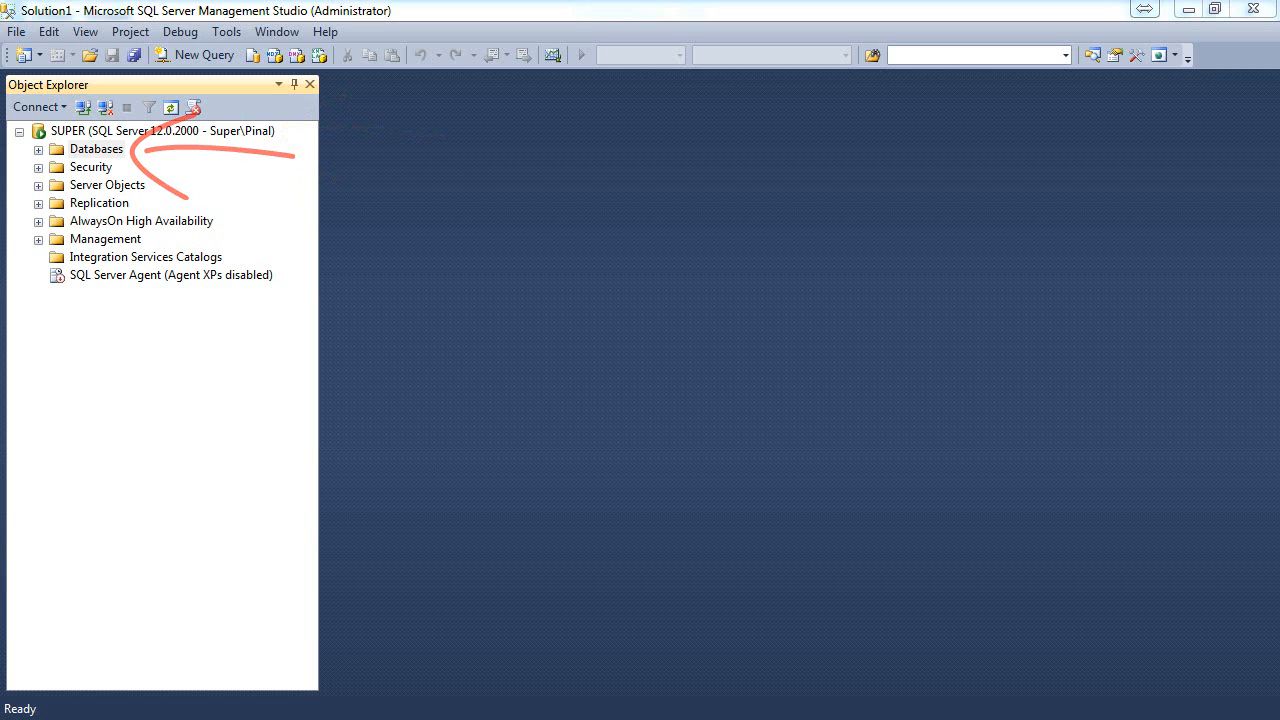
Create a SQL Server–authenticated login named NewLogin under the server's Security > Logins
left_click(91, 166)
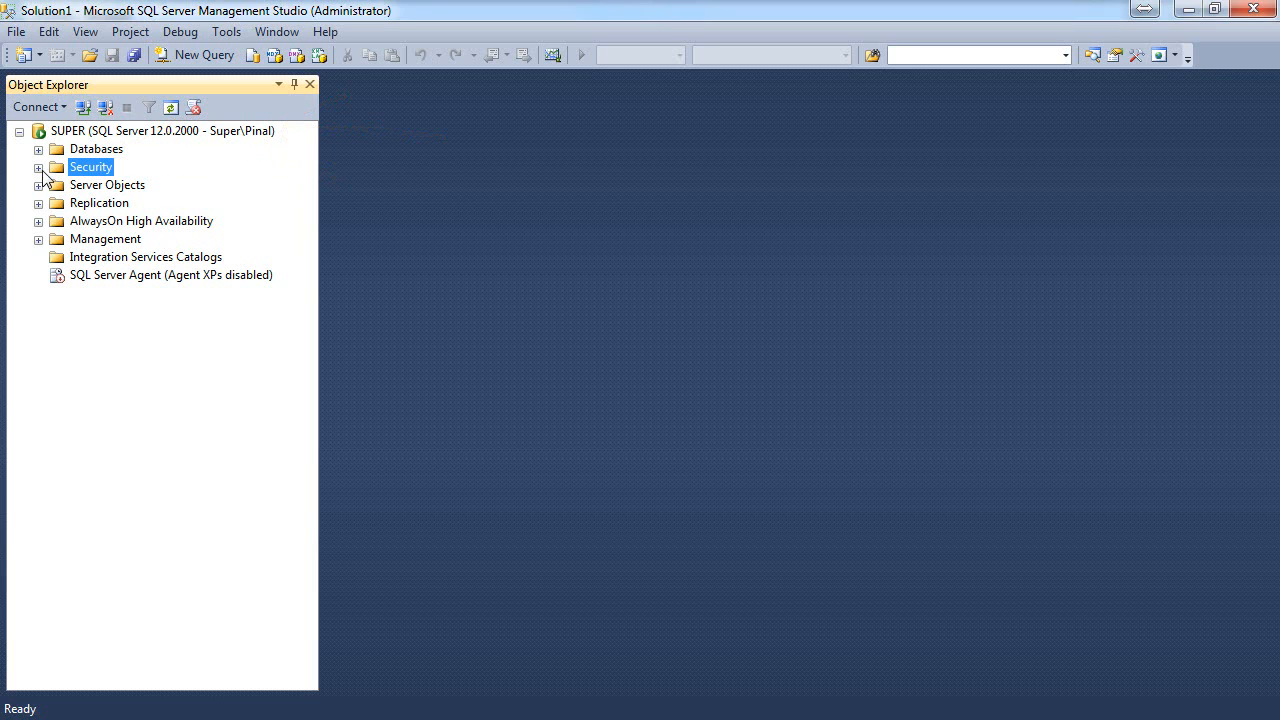
left_click(38, 167)
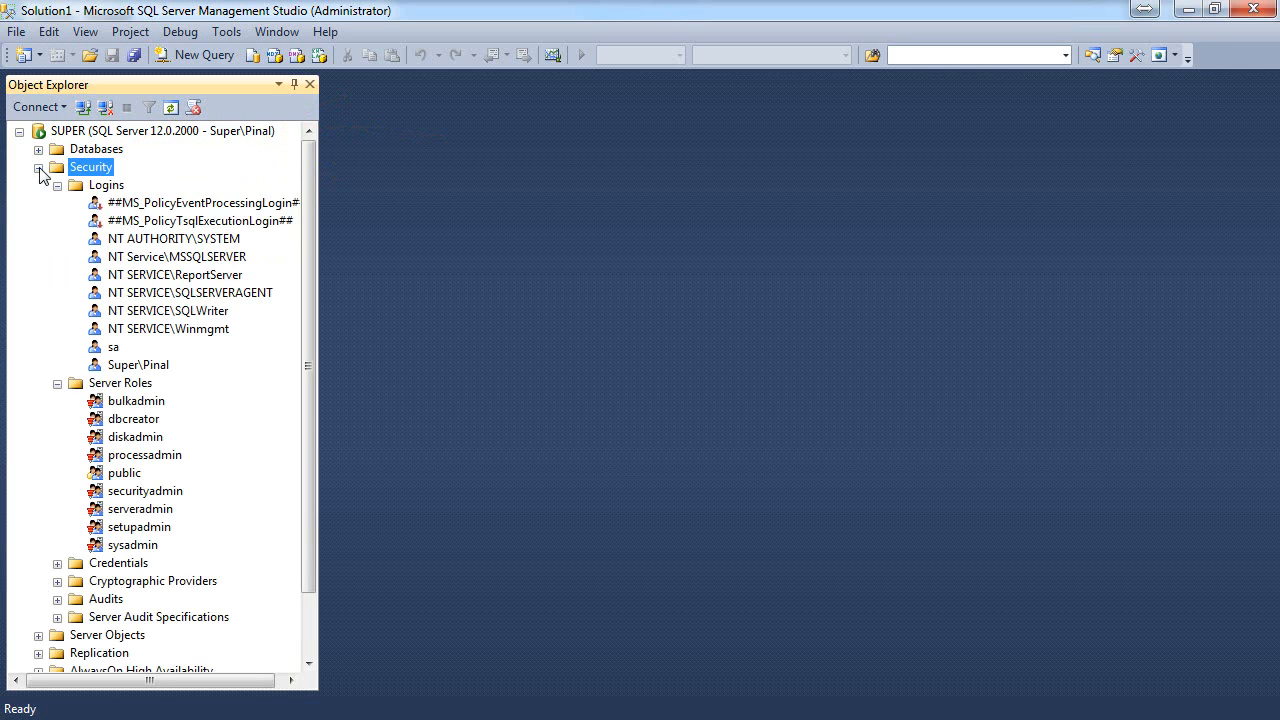
right_click(106, 185)
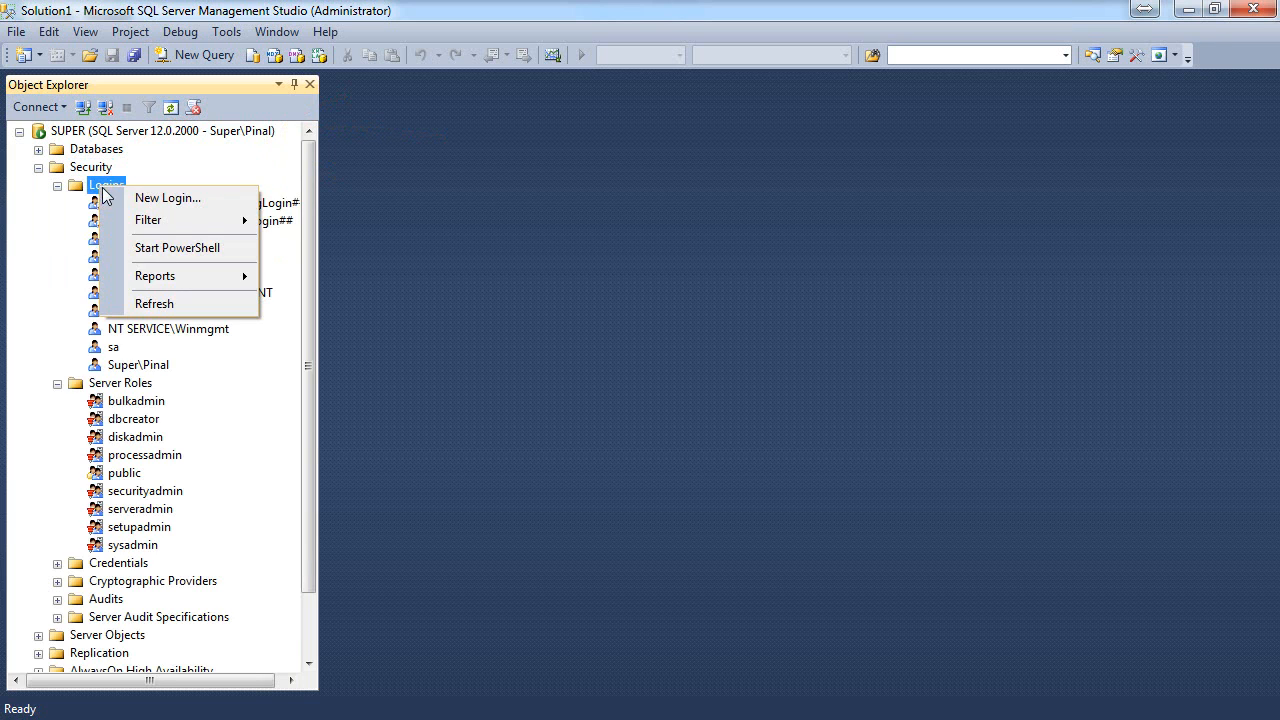
left_click(167, 197)
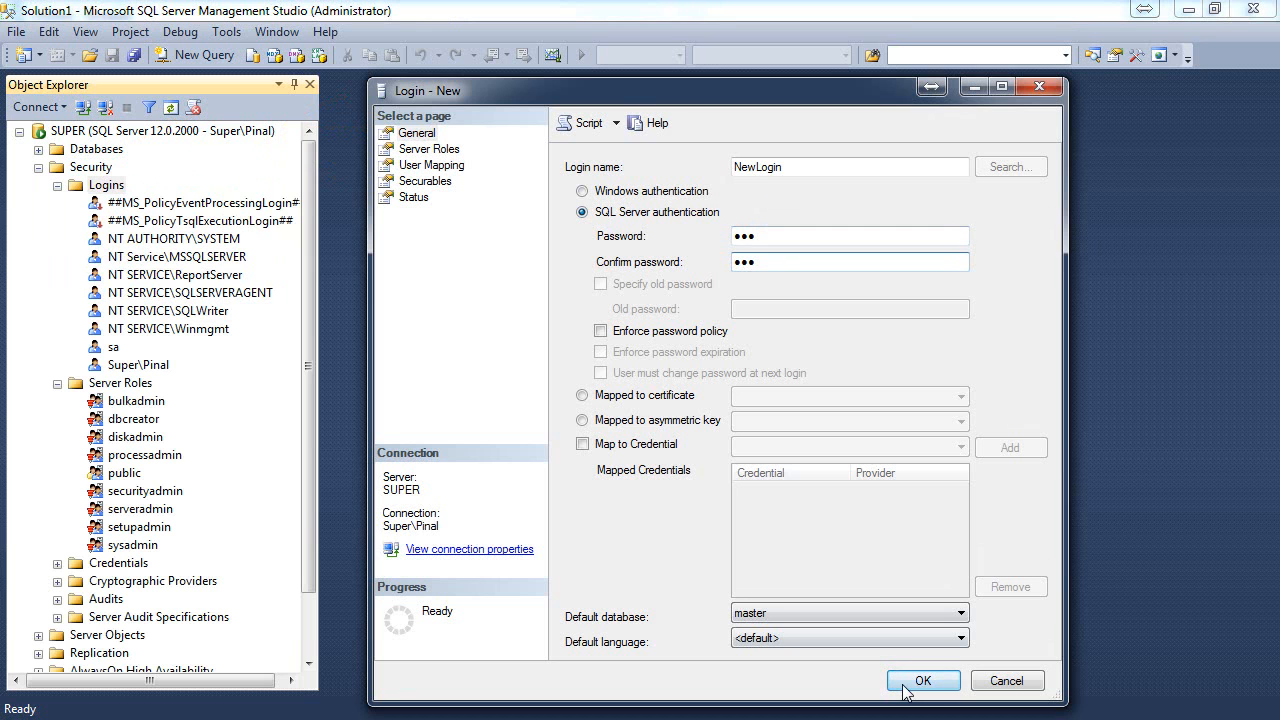
left_click(923, 681)
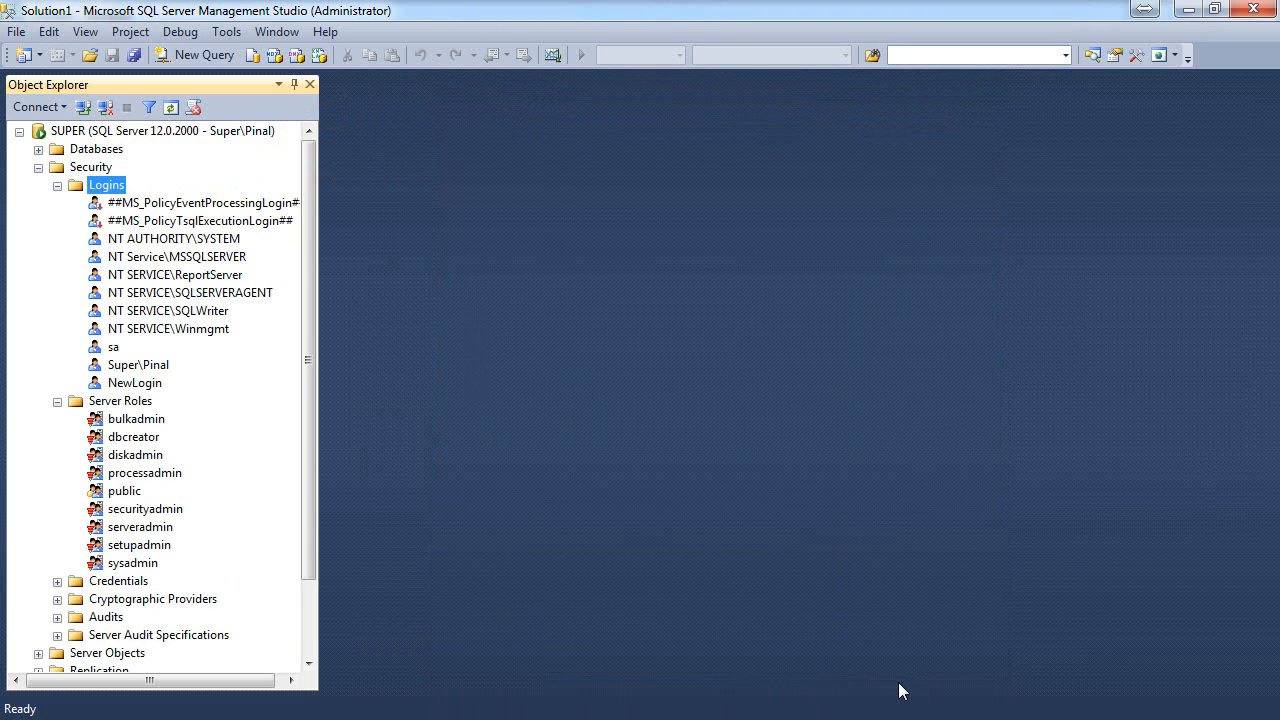
Collapse the Security node to fold the server tree back up
left_click(38, 149)
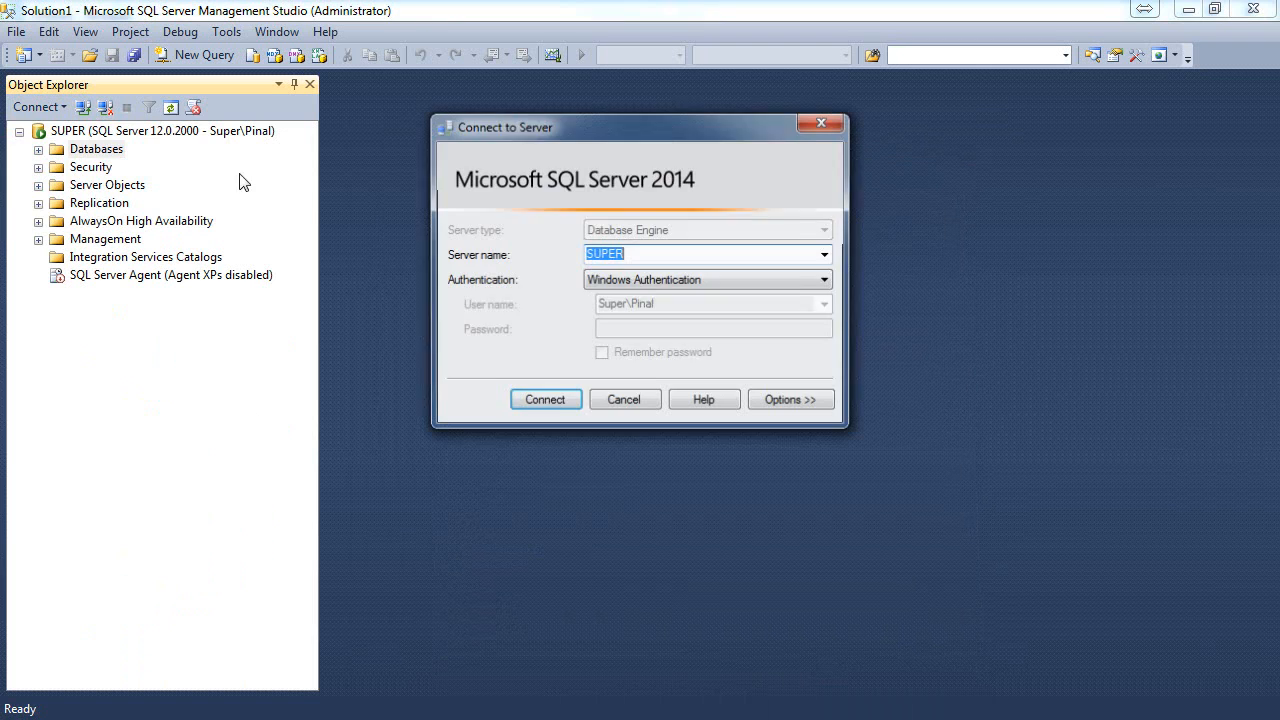
Connect as NewLogin, expand AdventureWorks2014, and find ReportServer inaccessible
left_click(545, 399)
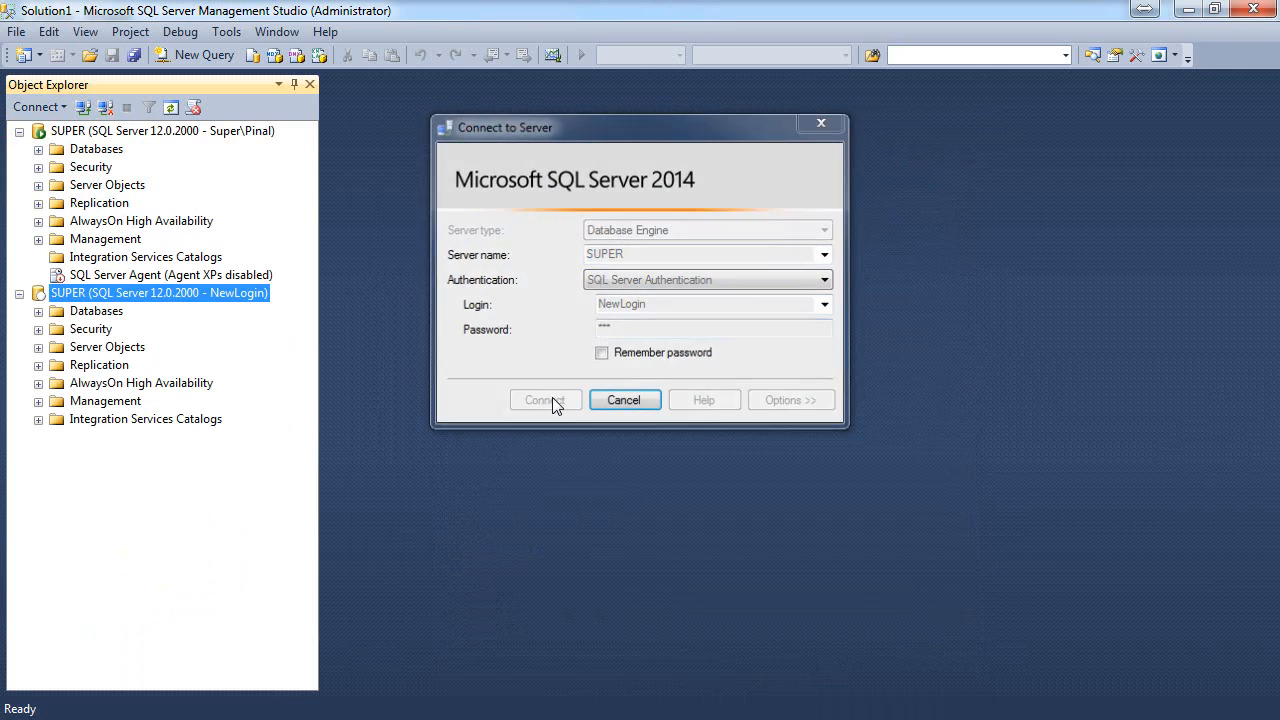
left_click(544, 399)
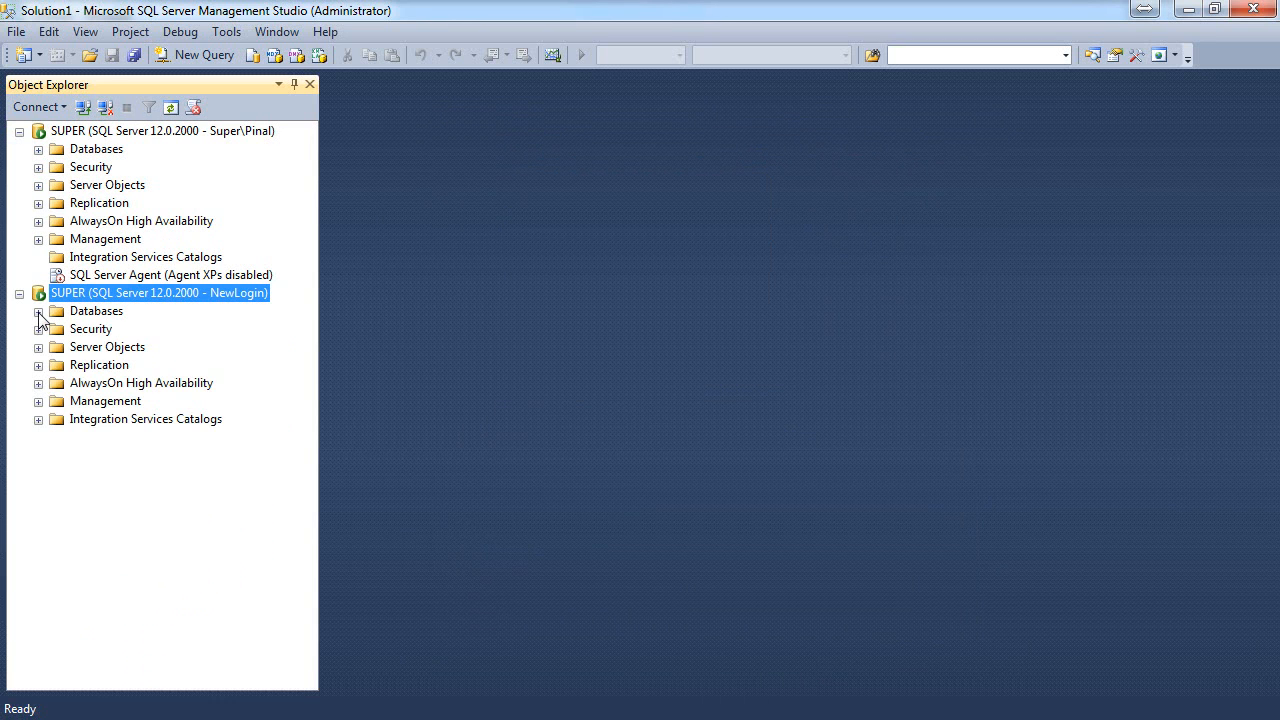
left_click(38, 311)
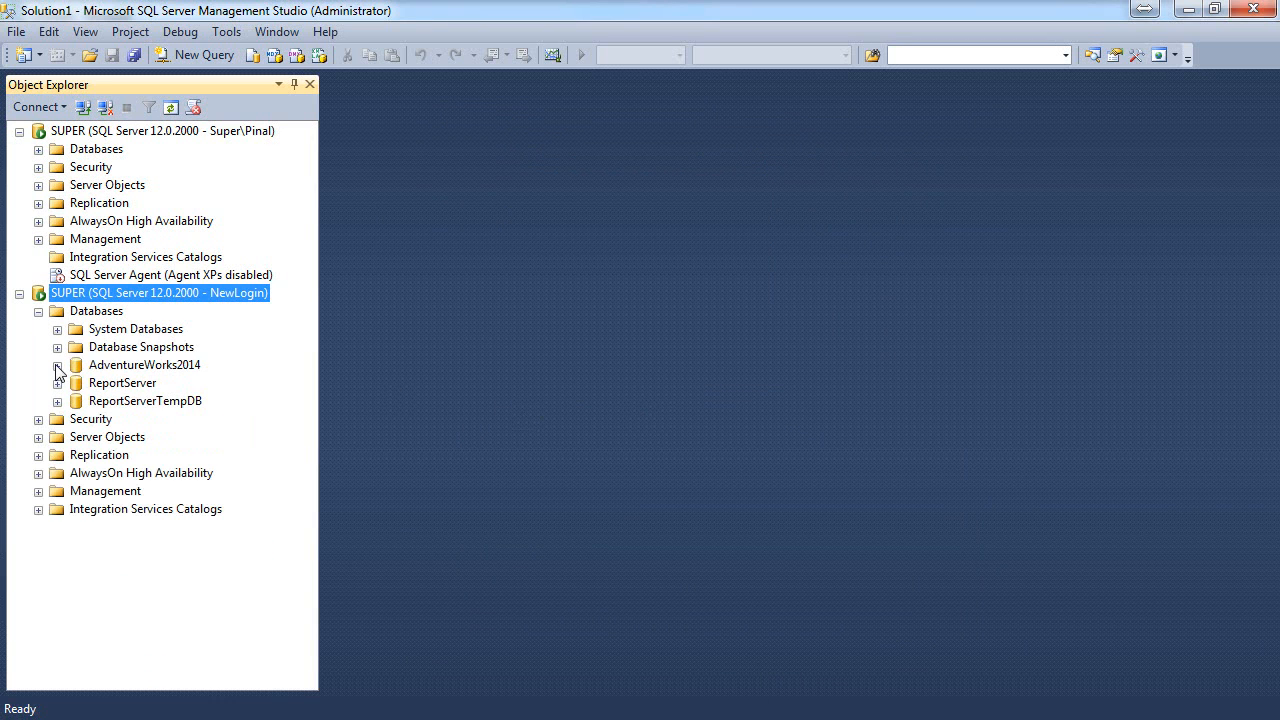
left_click(58, 365)
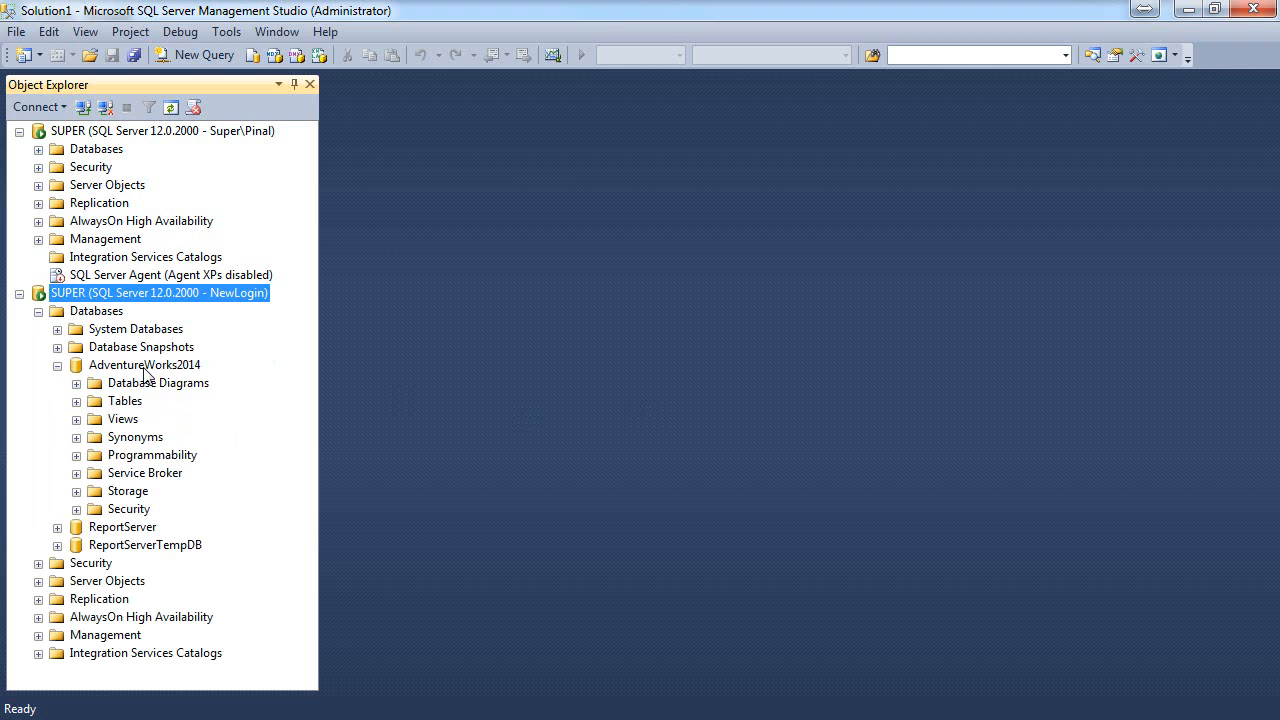
mouse_move(62, 540)
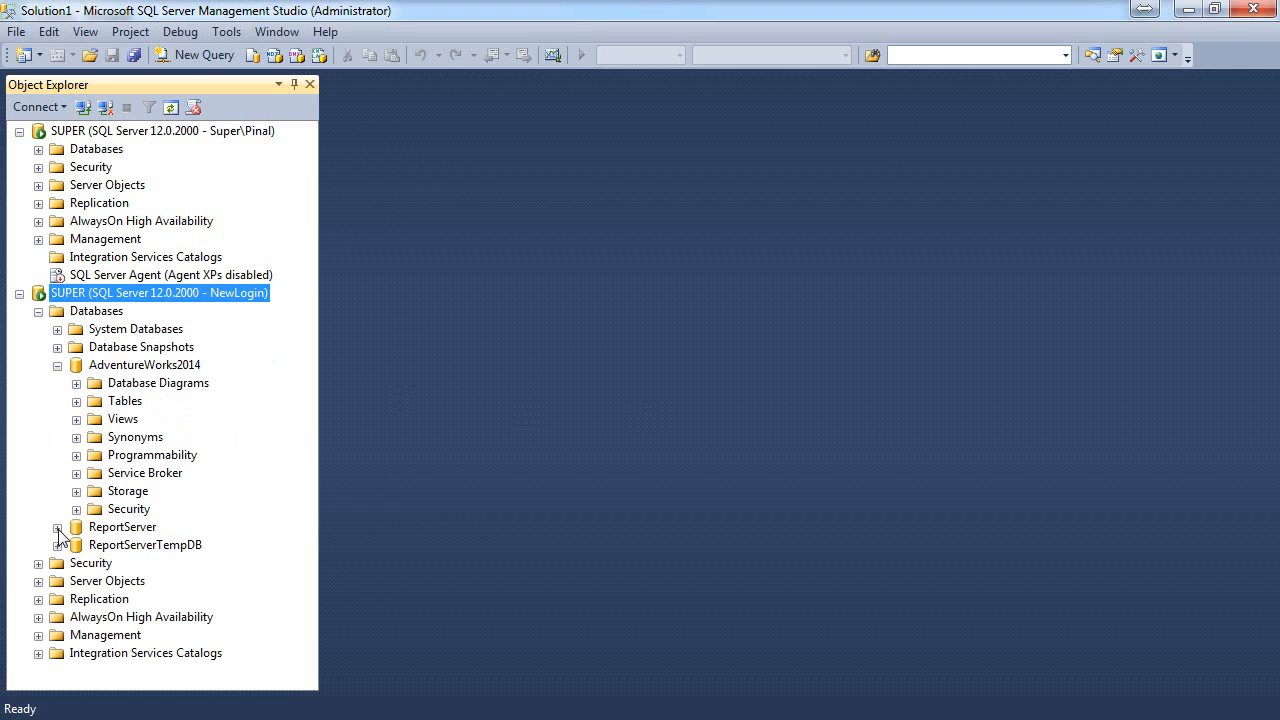
left_click(57, 527)
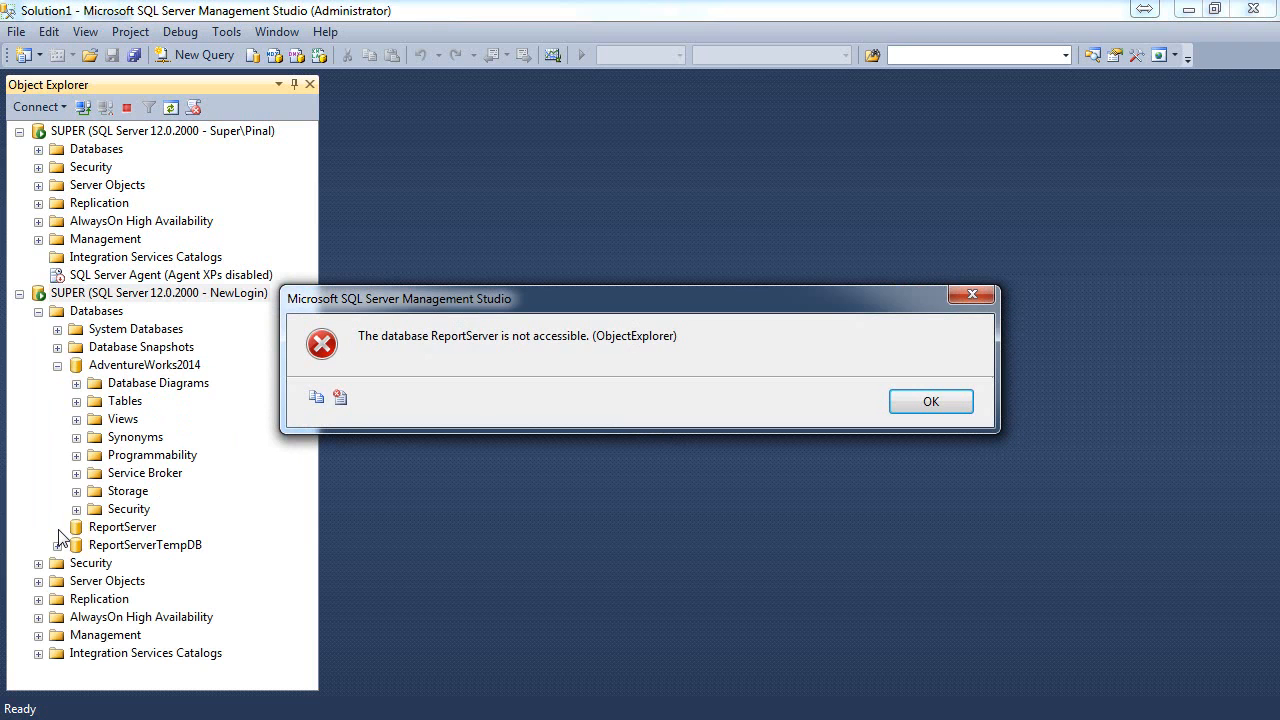
mouse_move(62, 540)
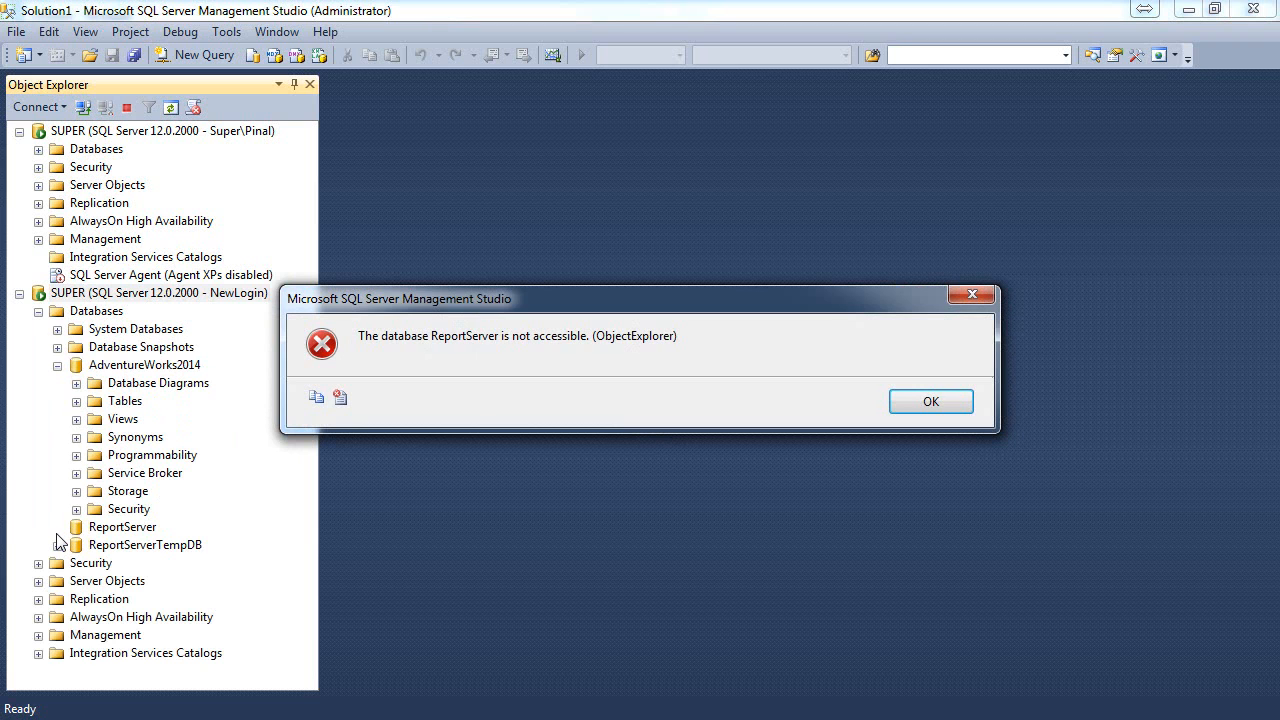
Dismiss the ReportServer access error and start a new database user NewUser under AdventureWorks2014
left_click(929, 401)
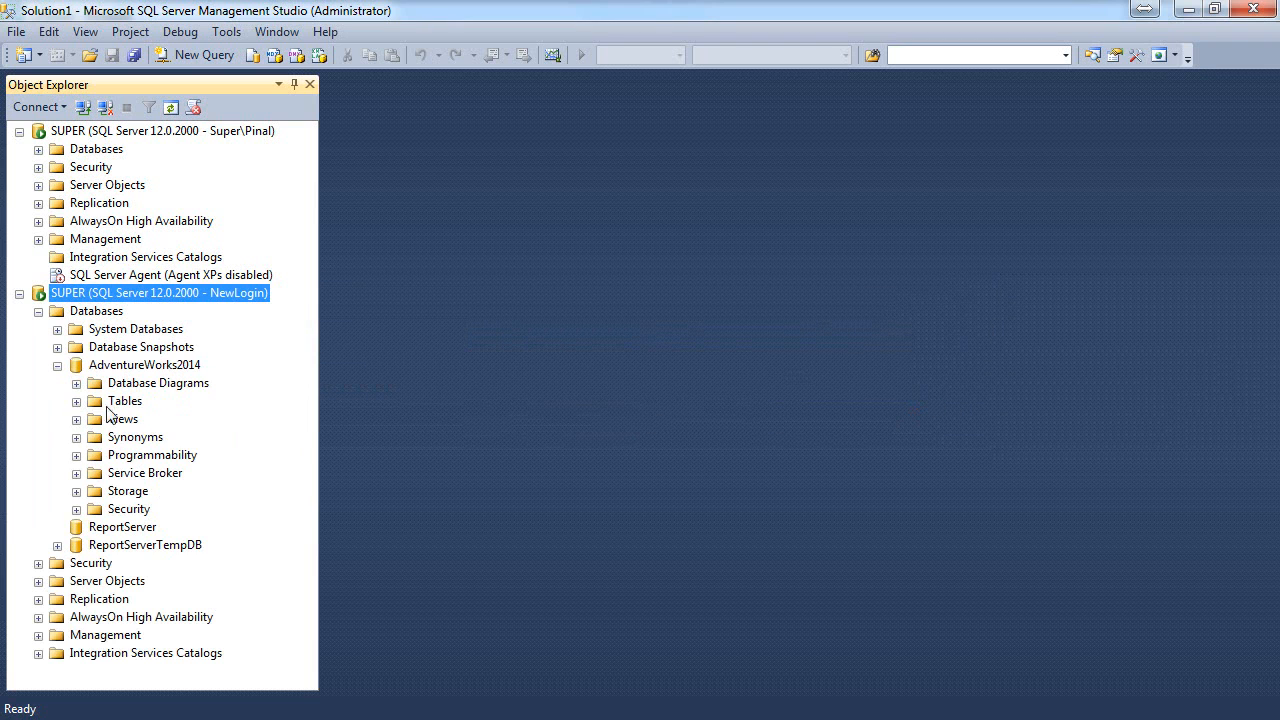
left_click(76, 401)
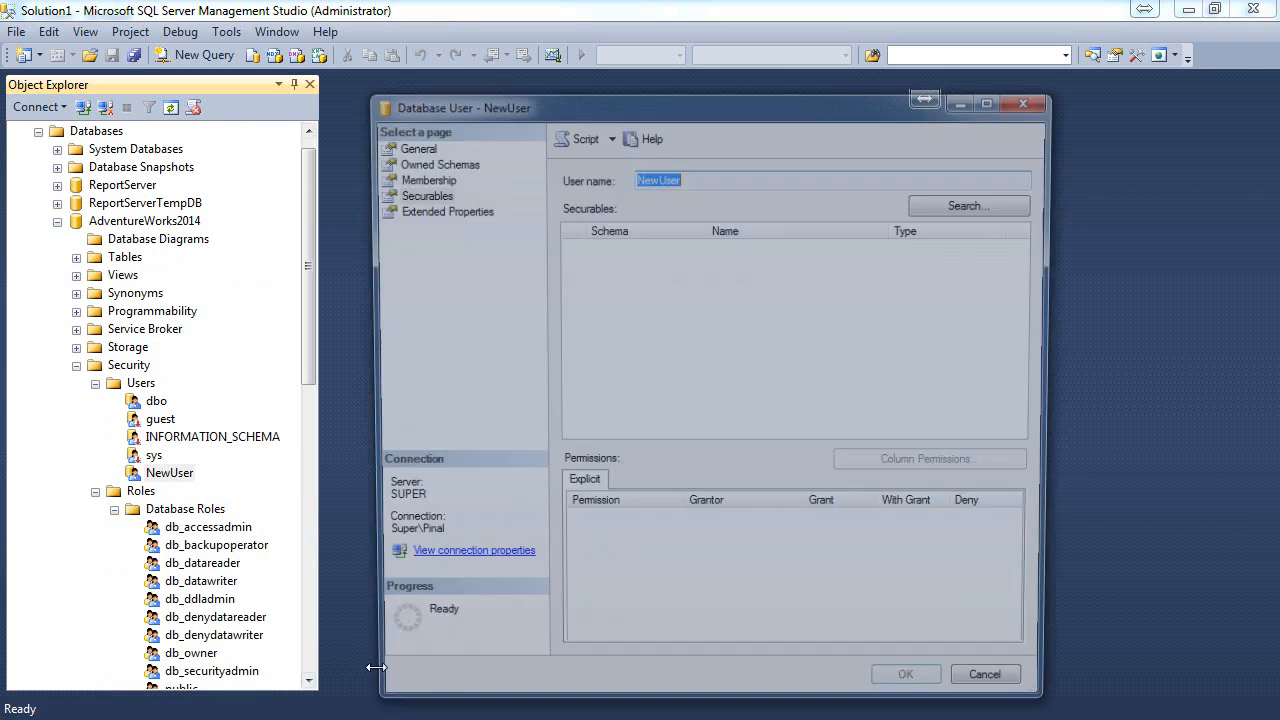
On the Owned Schemas page, give NewUser ownership of HumanResources and confirm
left_click(440, 164)
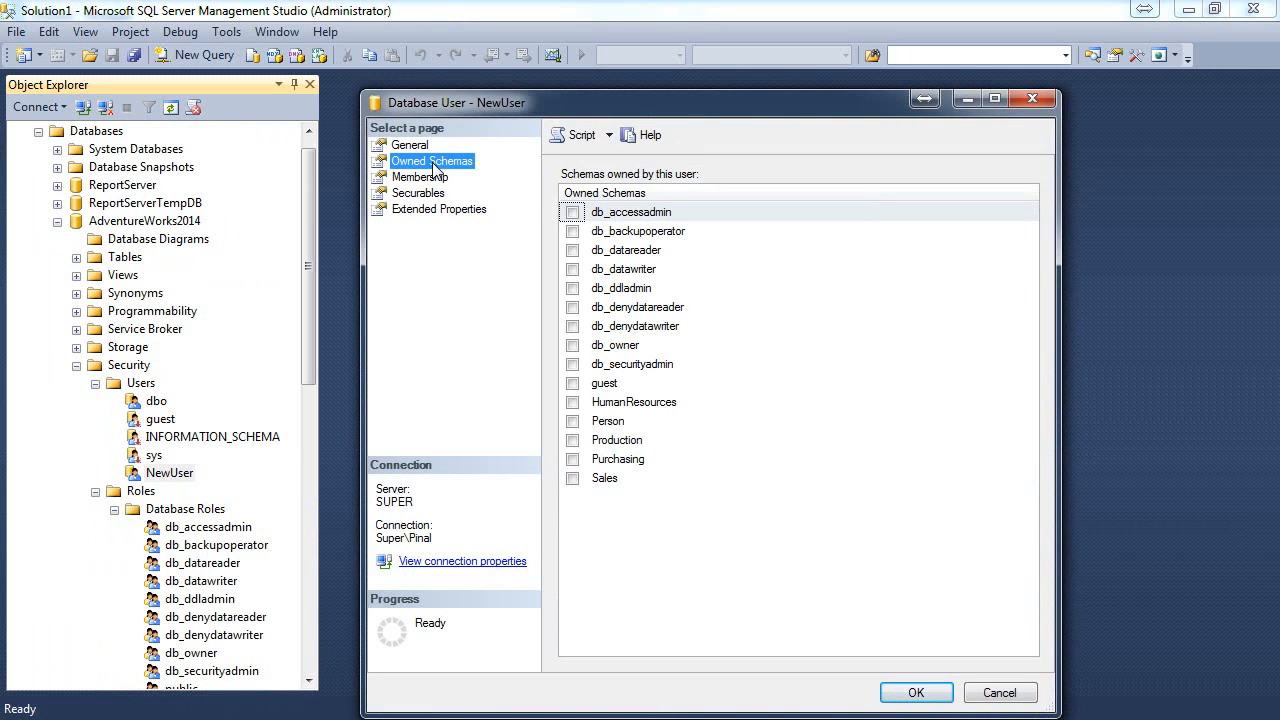
left_click(573, 401)
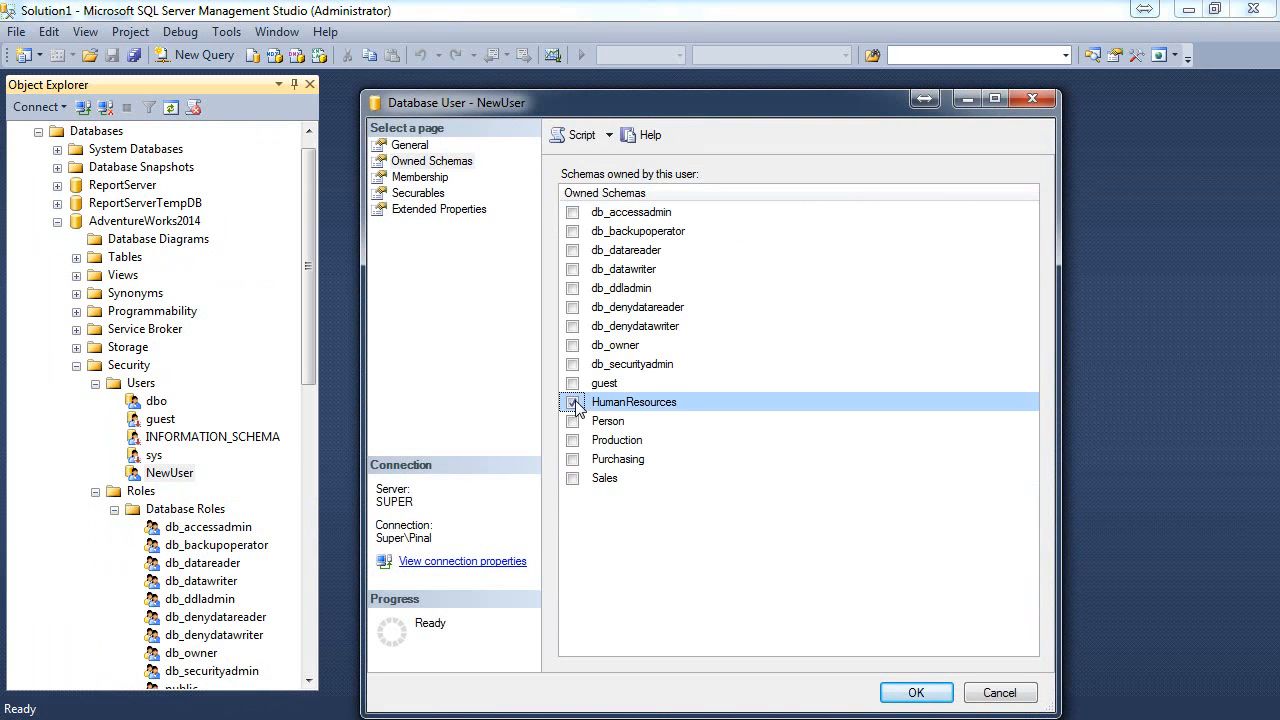
left_click(573, 401)
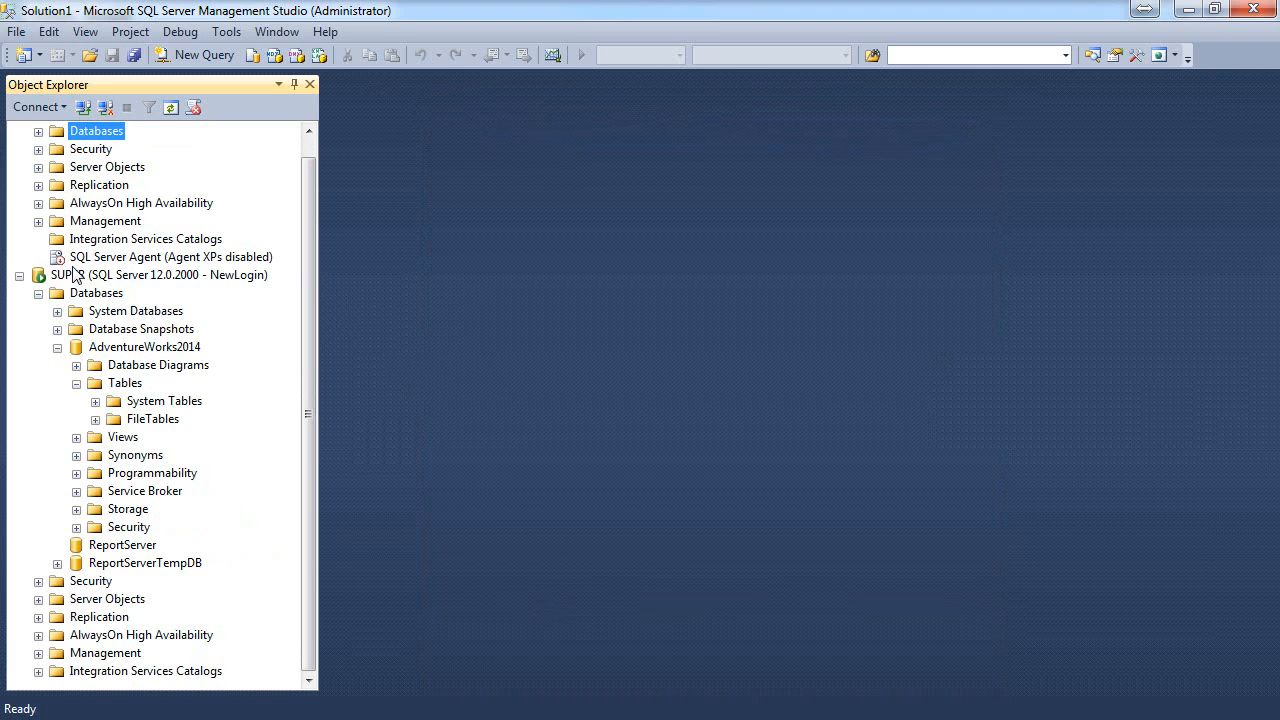
mouse_move(155, 363)
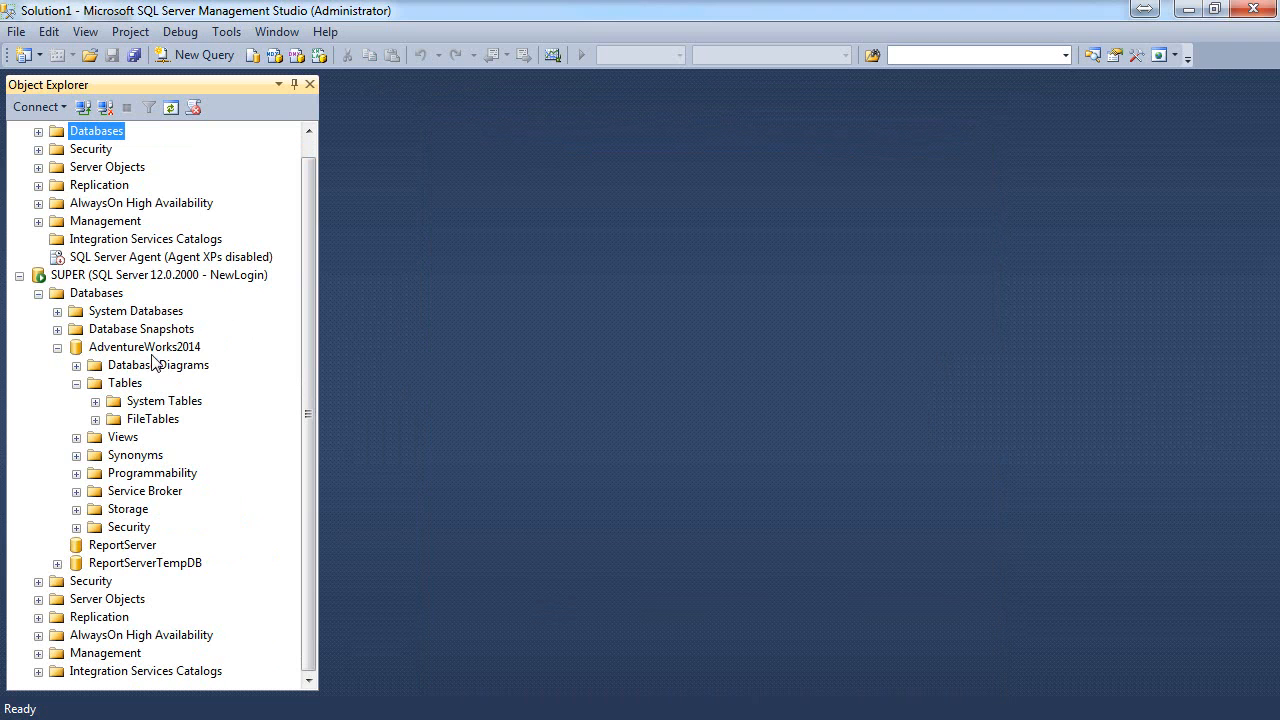
Refresh AdventureWorks2014 under NewLogin and expand Tables to reveal the HumanResources tables
left_click(144, 346)
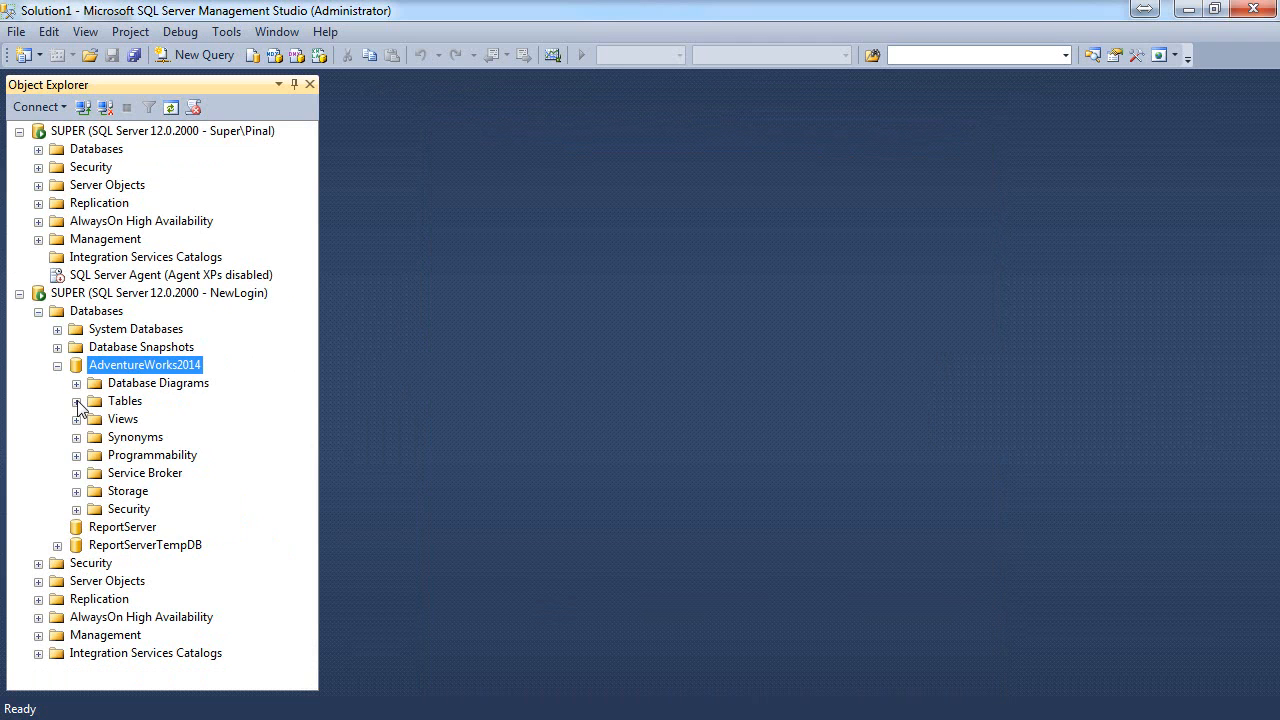
left_click(76, 401)
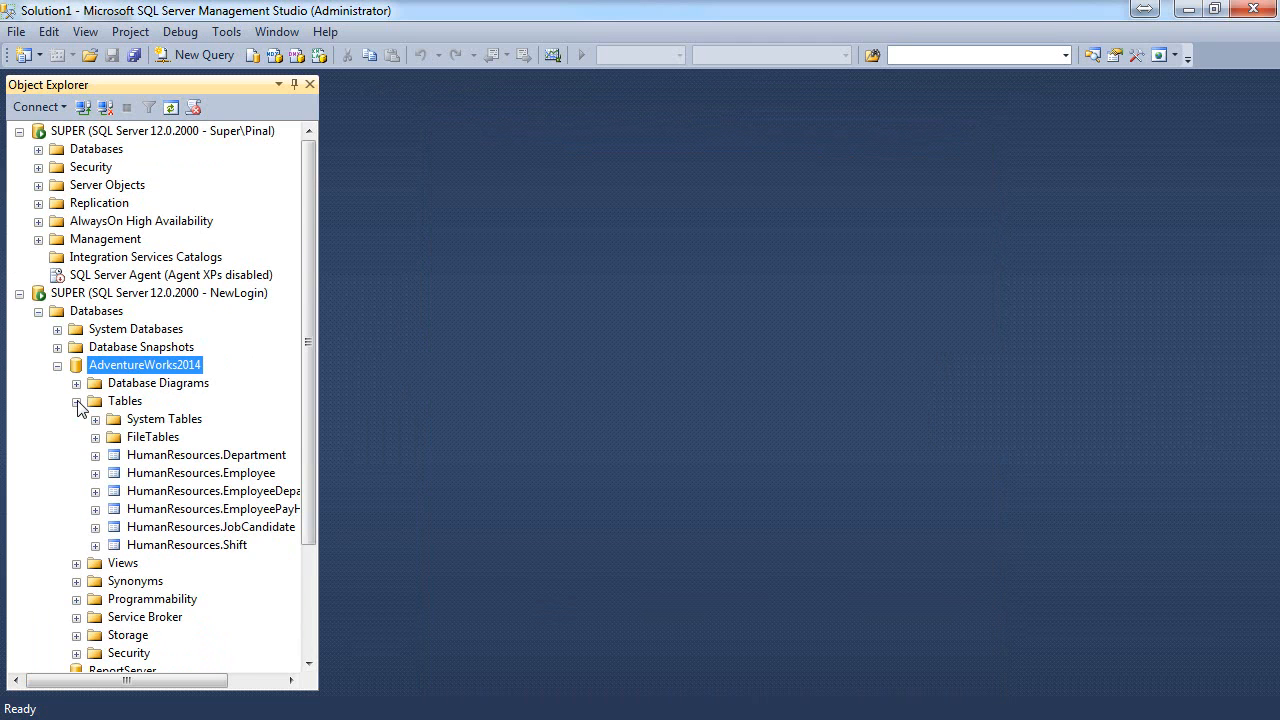
left_click(77, 401)
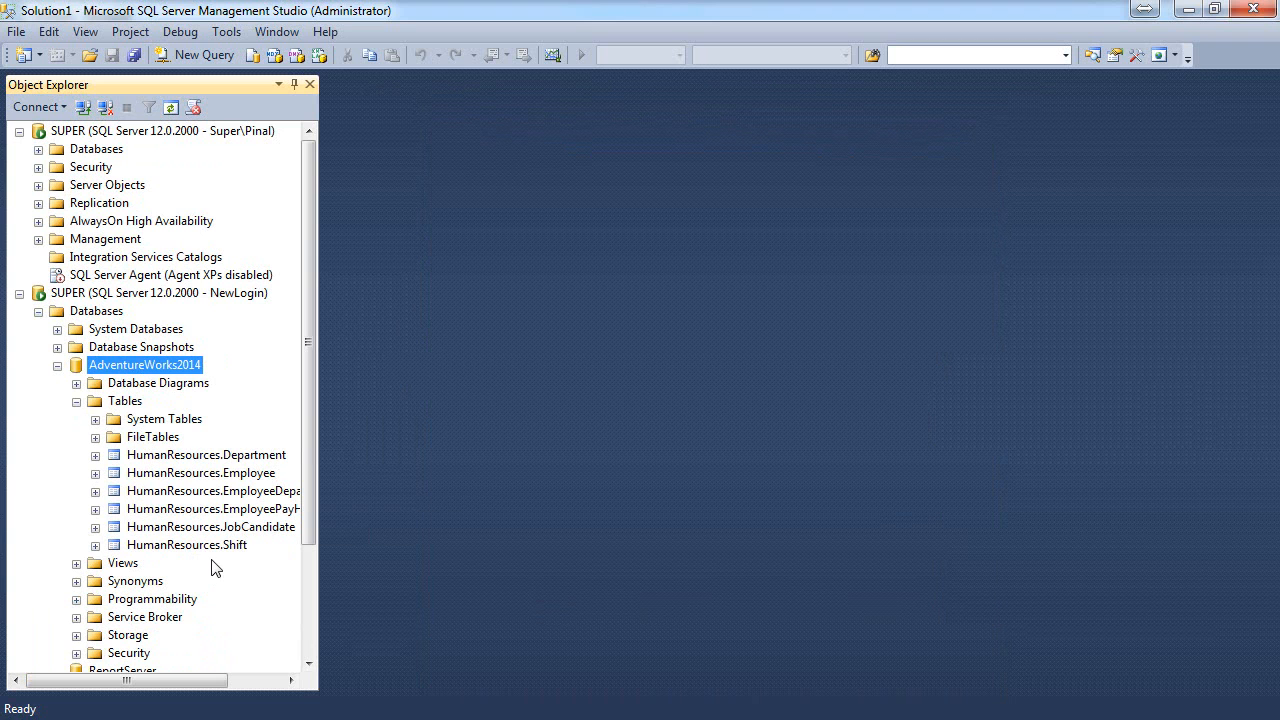
mouse_move(183, 402)
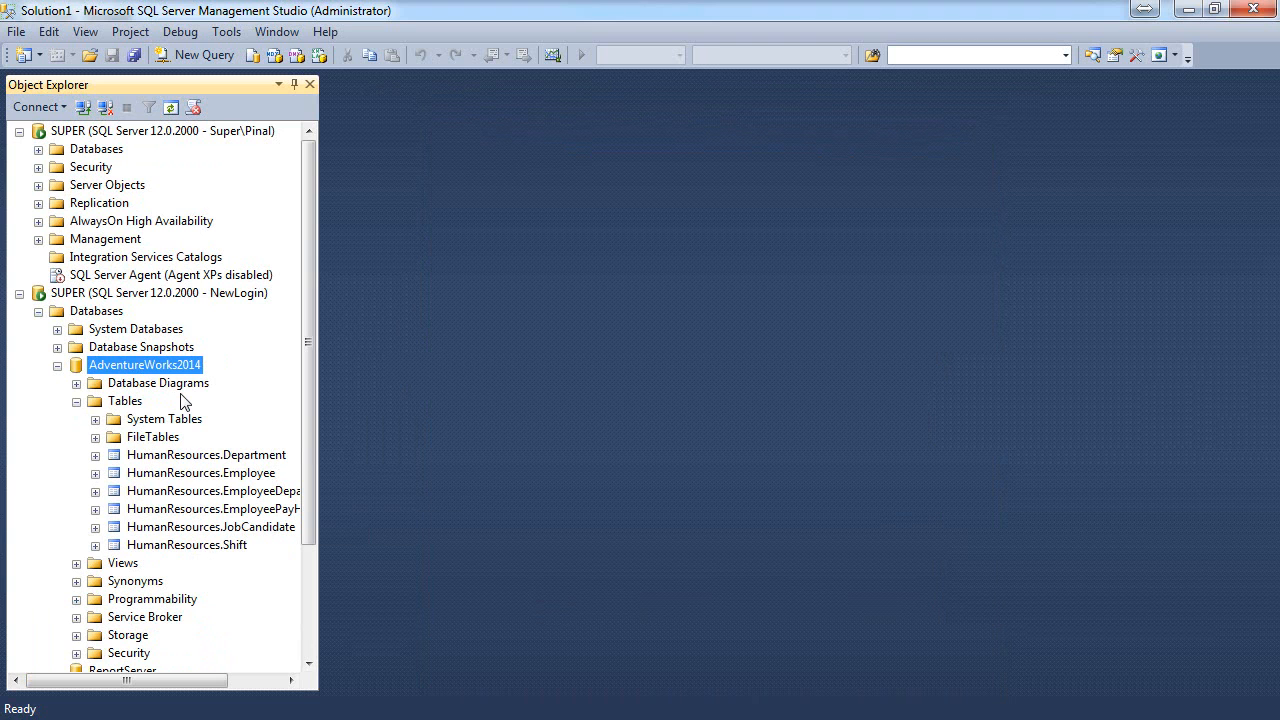
mouse_move(218, 559)
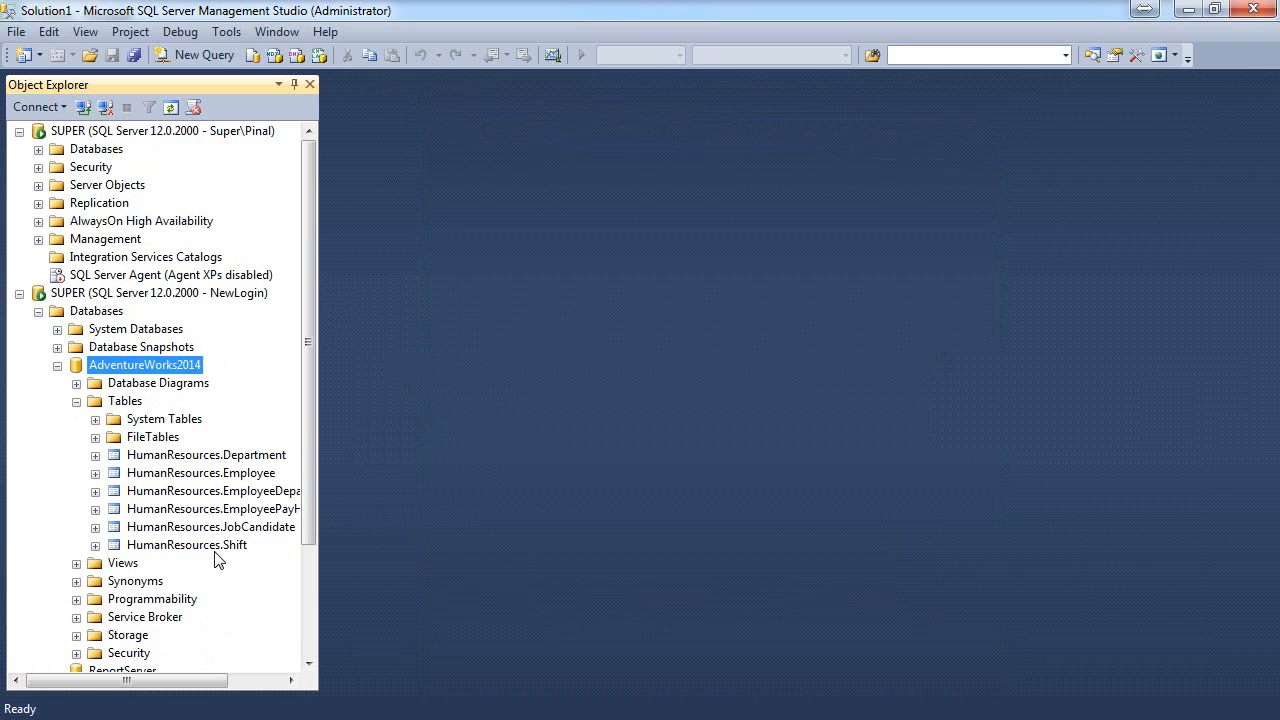